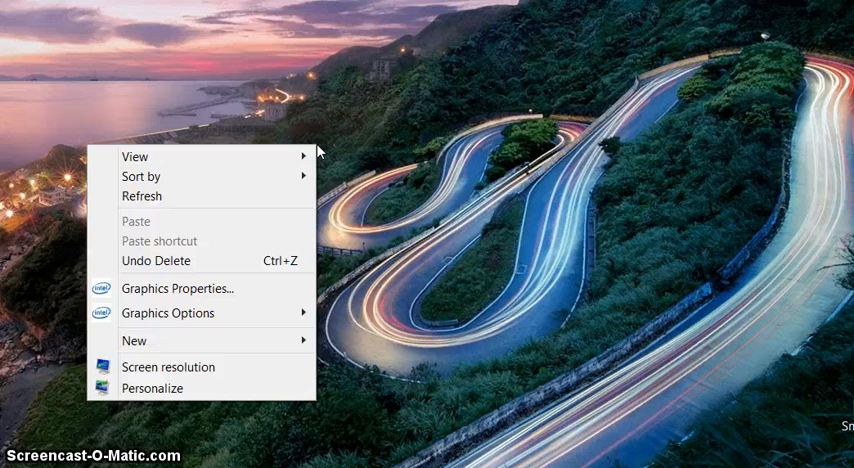
{"action": "mouse_move", "coordinate": [220, 340]}
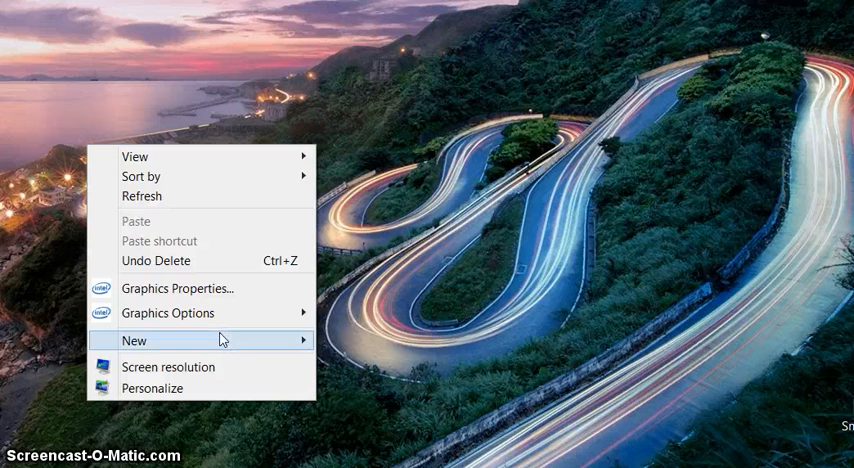
Create a new Journal Document on the desktop via the New menu.
{"action": "left_click", "coordinate": [132, 340]}
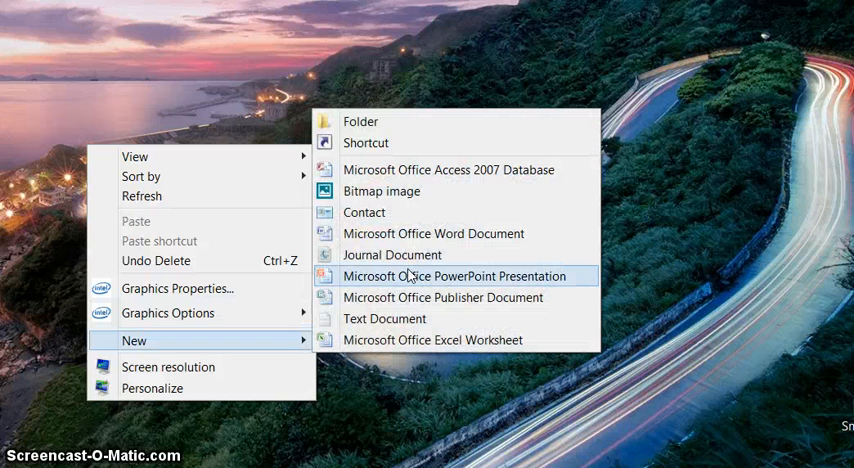
{"action": "mouse_move", "coordinate": [410, 254]}
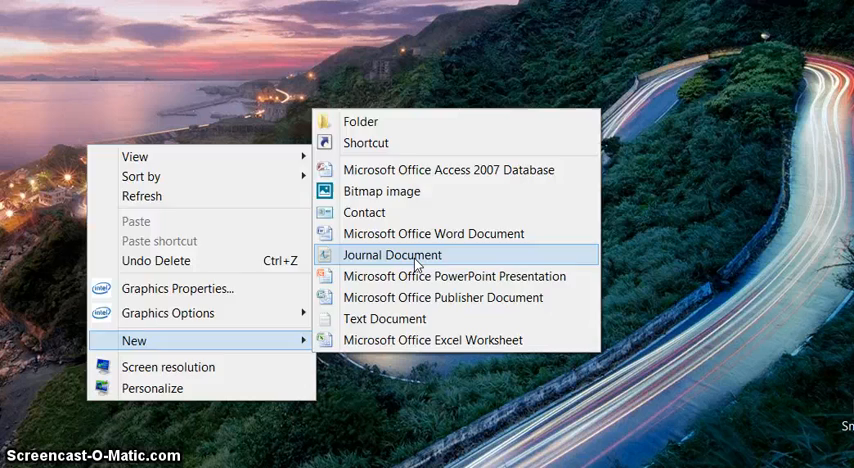
{"action": "left_click", "coordinate": [392, 254]}
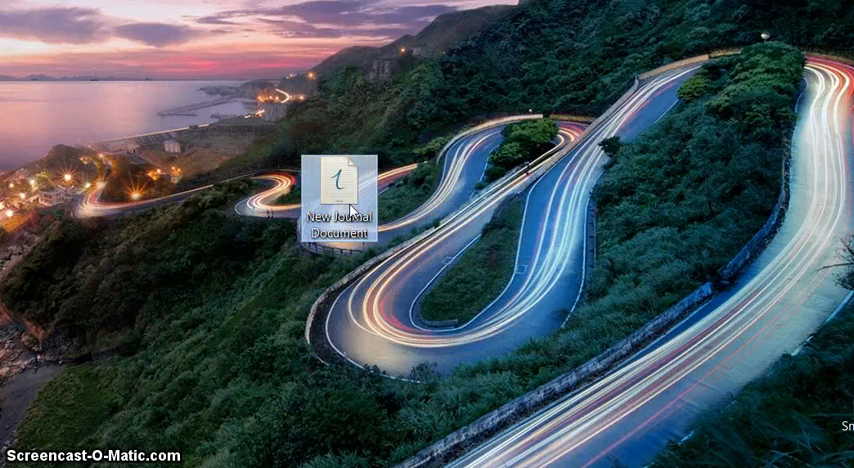
Open the new Journal document and set the pen to Medium Point red ink.
{"action": "double_click", "coordinate": [344, 180]}
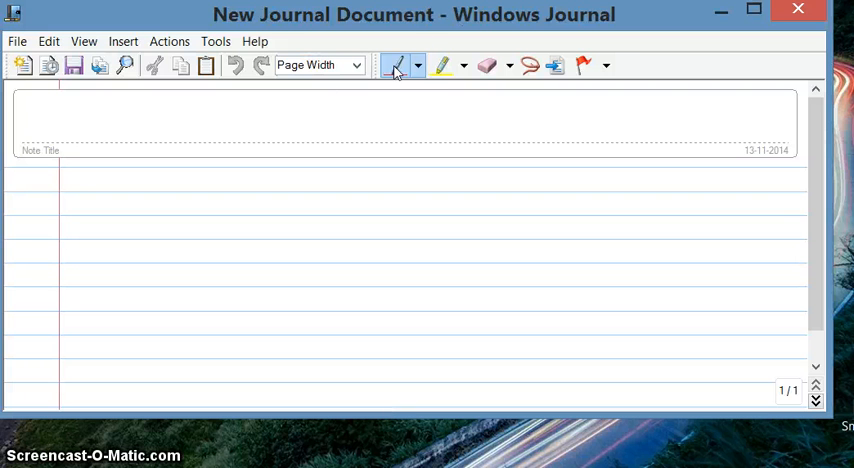
{"action": "mouse_move", "coordinate": [396, 64]}
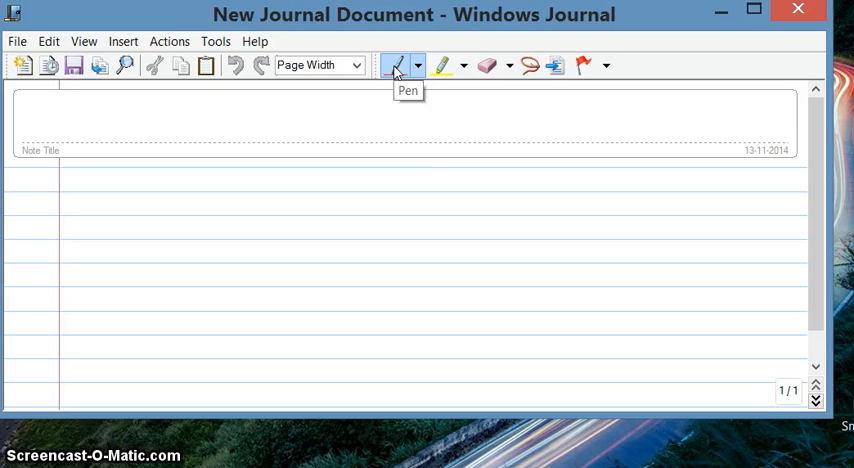
{"action": "left_click", "coordinate": [416, 64]}
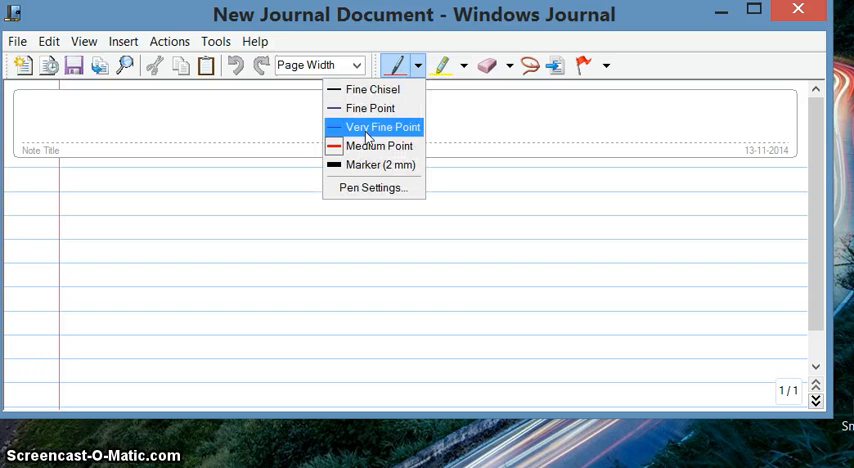
{"action": "mouse_move", "coordinate": [380, 144]}
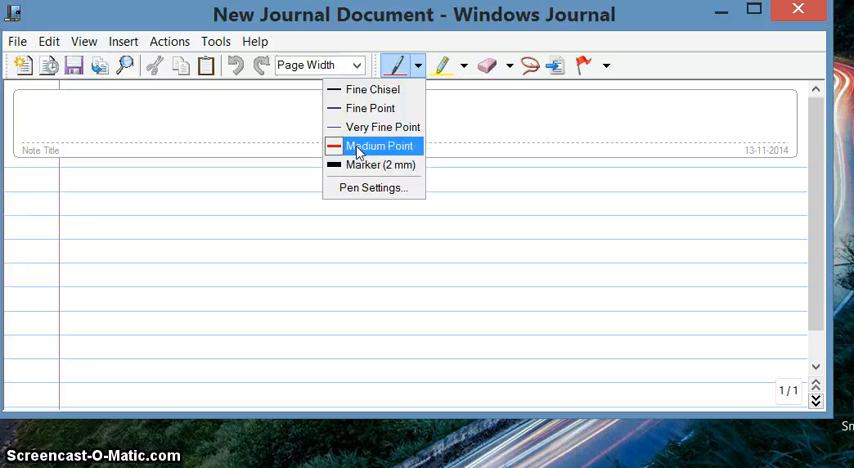
{"action": "mouse_move", "coordinate": [370, 108]}
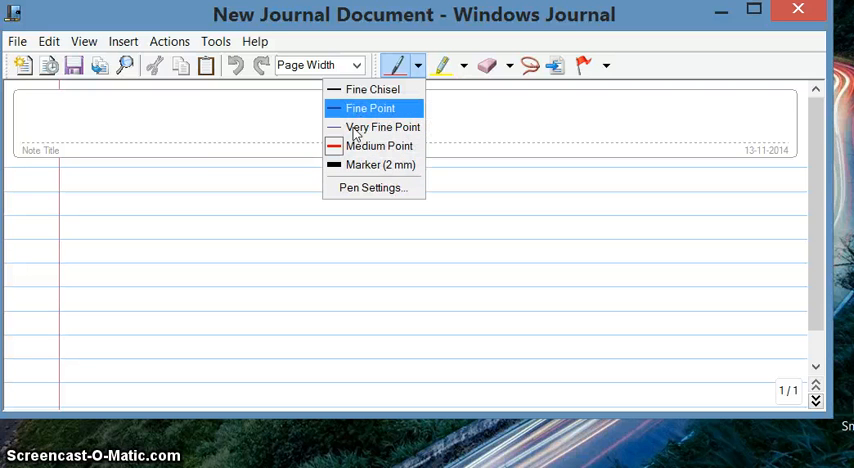
{"action": "mouse_move", "coordinate": [378, 146]}
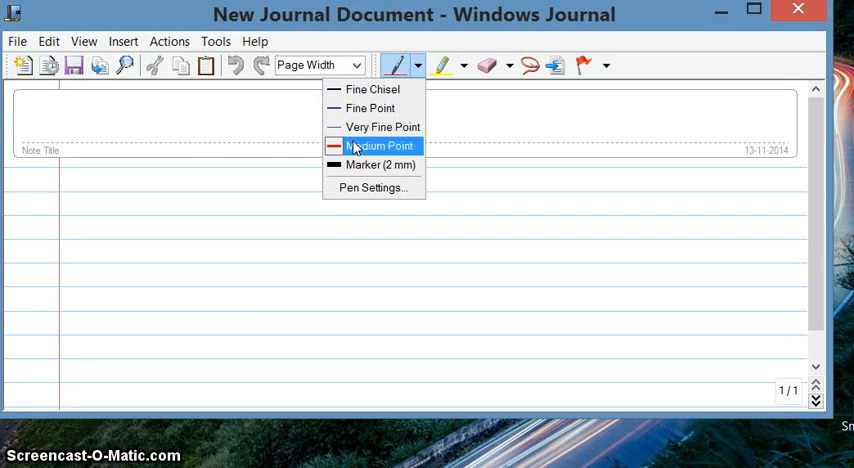
{"action": "left_click", "coordinate": [380, 146]}
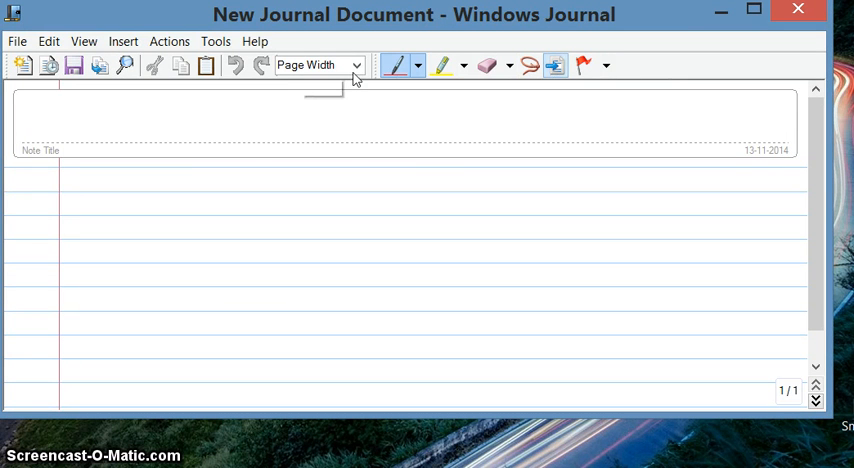
{"action": "mouse_move", "coordinate": [206, 64]}
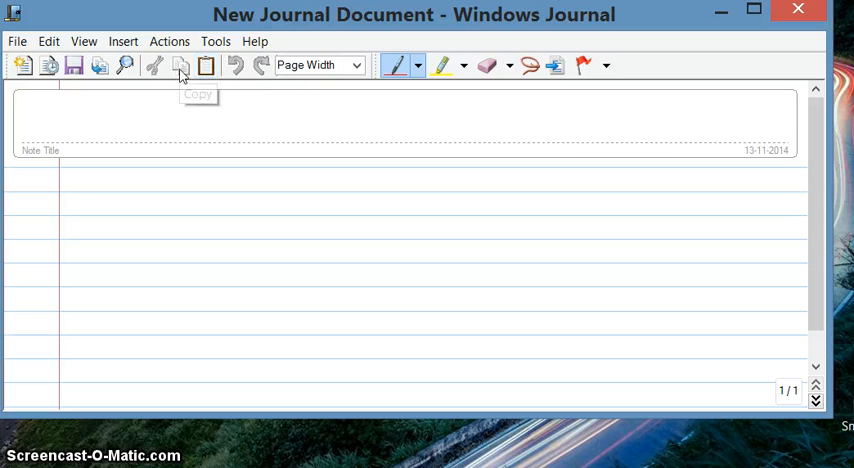
{"action": "mouse_move", "coordinate": [124, 64]}
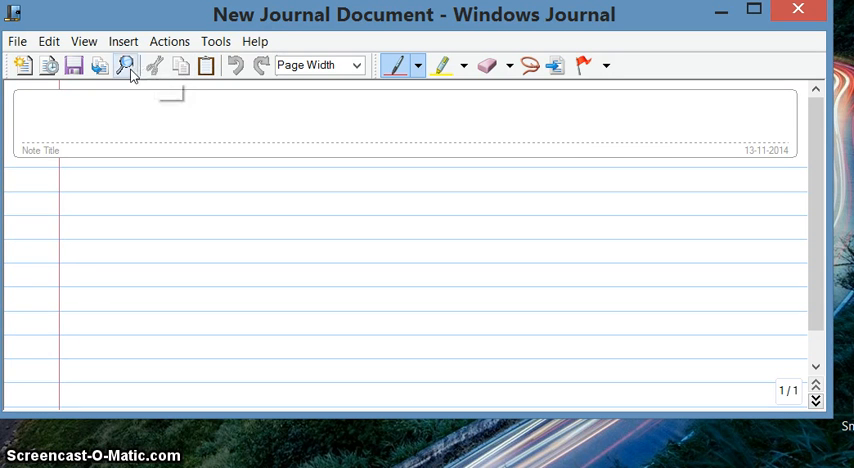
{"action": "mouse_move", "coordinate": [126, 64]}
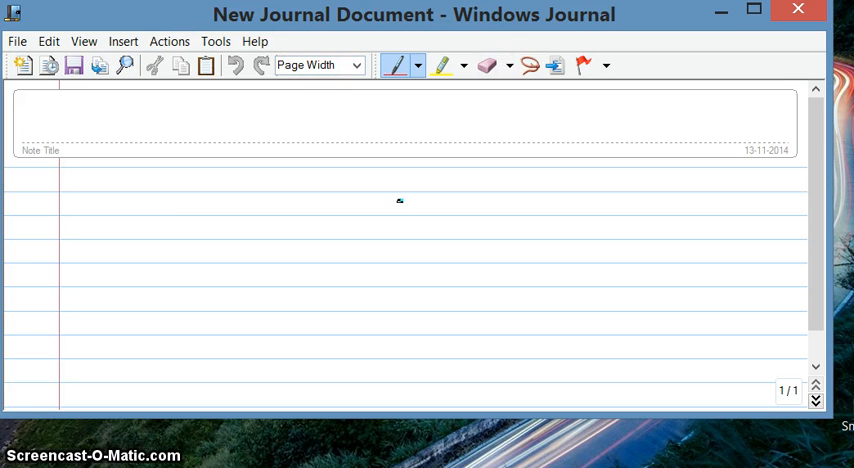
{"action": "mouse_move", "coordinate": [106, 274]}
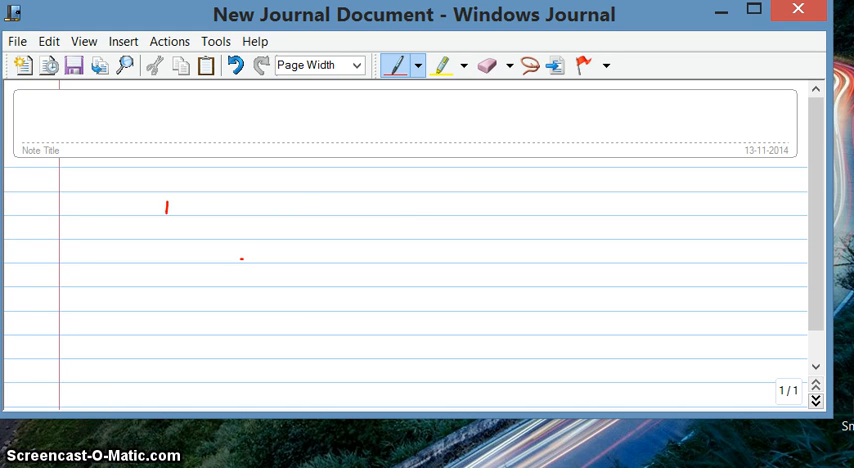
Handwrite 'My name is' in red ink on the note's top lines.
{"action": "left_click_drag", "start_coordinate": [164, 216], "coordinate": [190, 210]}
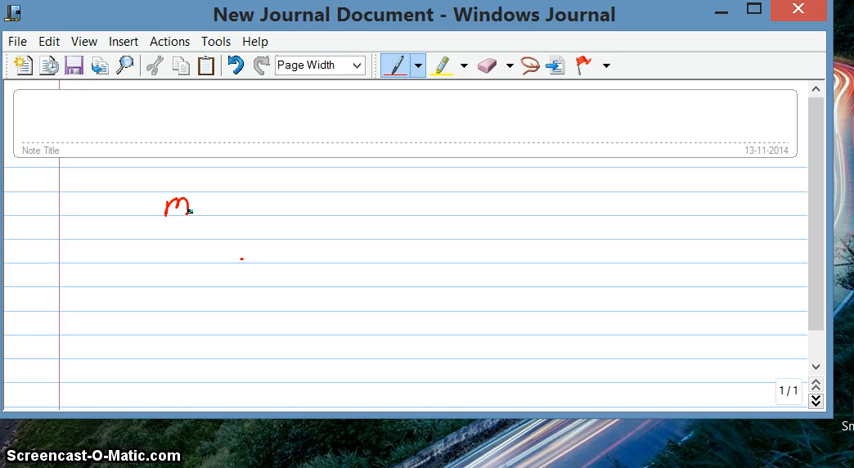
{"action": "left_click_drag", "start_coordinate": [190, 204], "coordinate": [230, 212]}
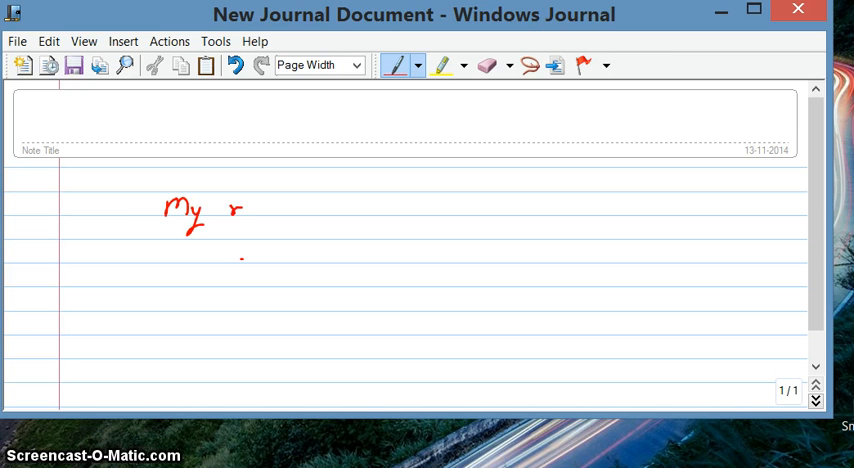
{"action": "left_click_drag", "start_coordinate": [232, 210], "coordinate": [290, 216]}
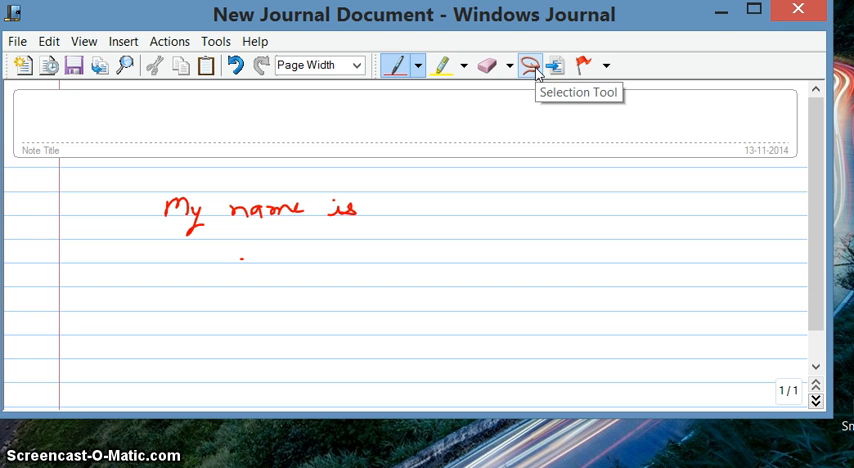
Lasso-select the handwritten 'My name is' and start Convert Handwriting to Text.
{"action": "left_click", "coordinate": [530, 64]}
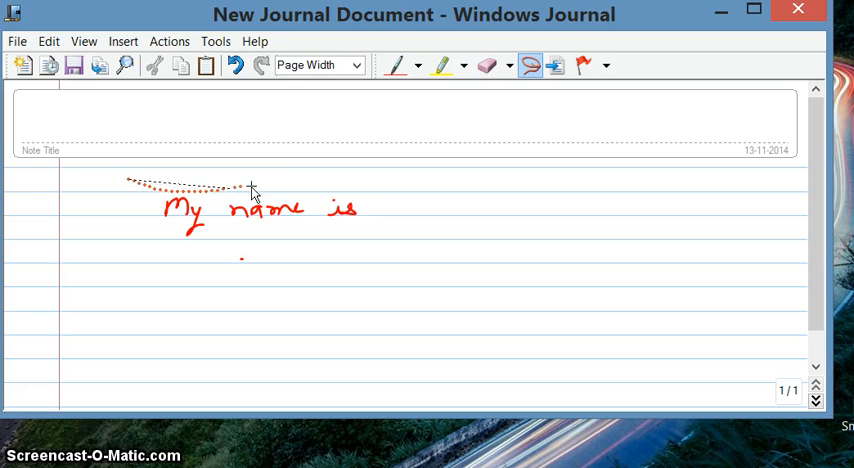
{"action": "left_click_drag", "start_coordinate": [250, 188], "coordinate": [360, 308]}
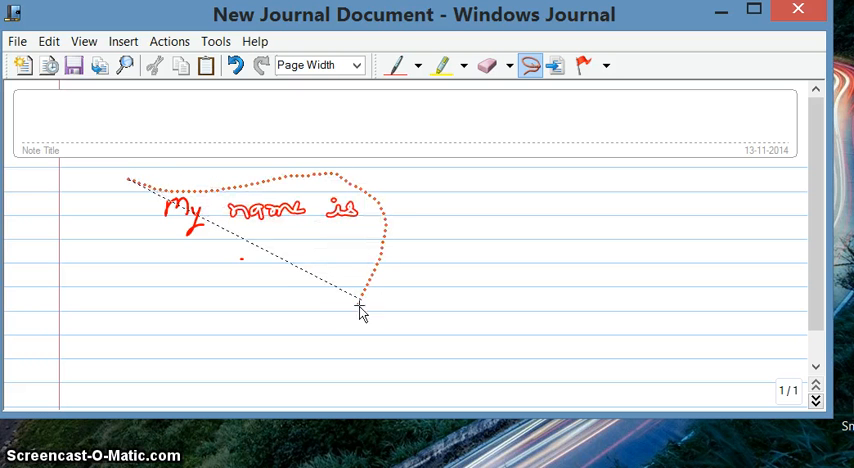
{"action": "left_click_drag", "start_coordinate": [360, 308], "coordinate": [316, 352]}
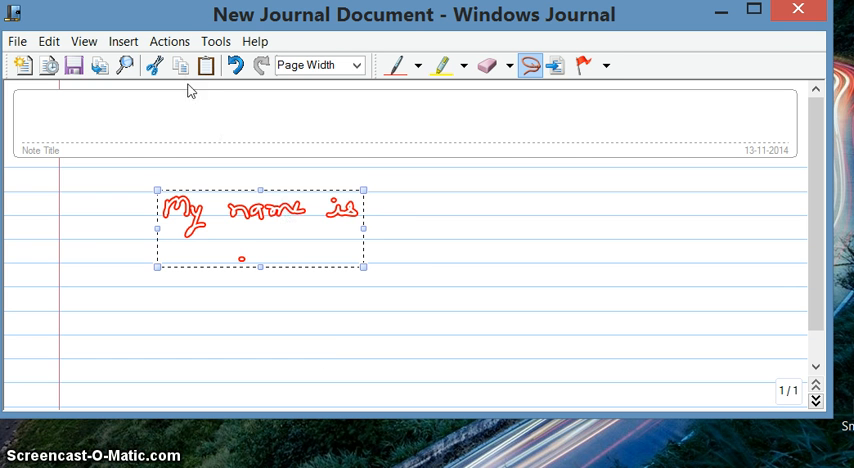
{"action": "left_click", "coordinate": [168, 40]}
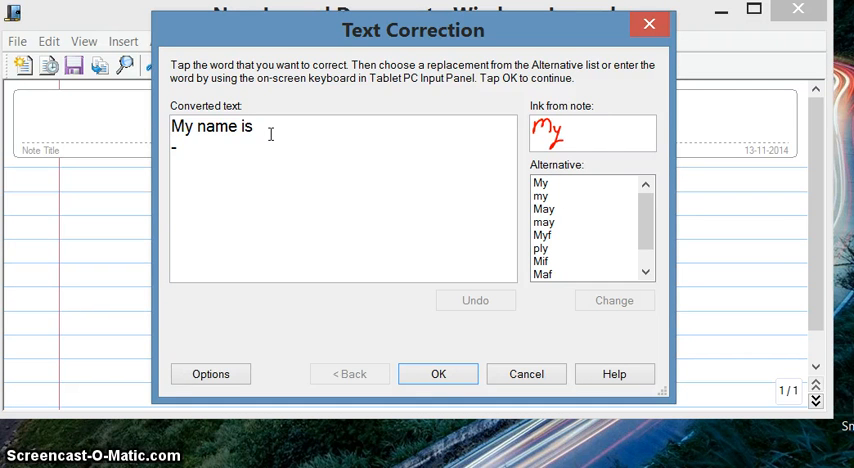
{"action": "mouse_move", "coordinate": [314, 160]}
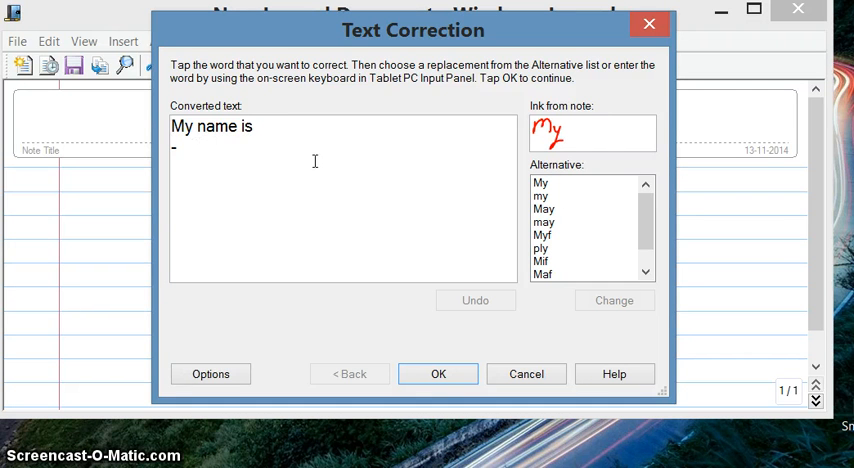
{"action": "mouse_move", "coordinate": [448, 240]}
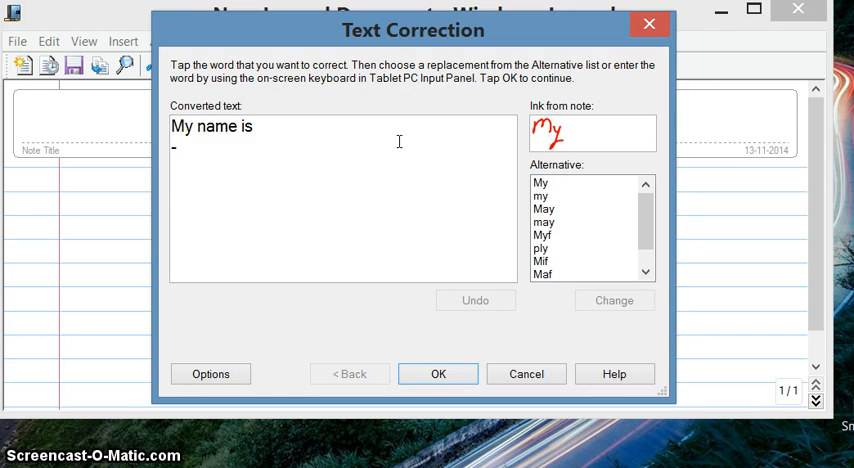
{"action": "mouse_move", "coordinate": [452, 180]}
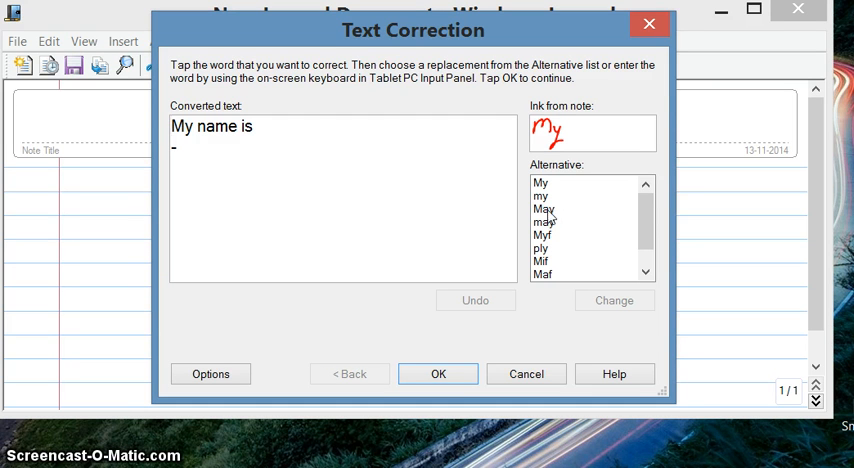
Change the first recognised word to 'May', then restore it to 'My'.
{"action": "left_click", "coordinate": [544, 208]}
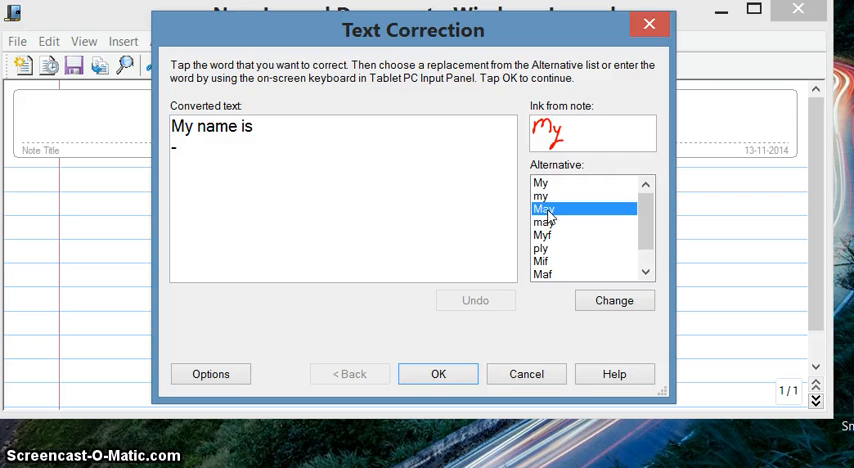
{"action": "left_click", "coordinate": [614, 300]}
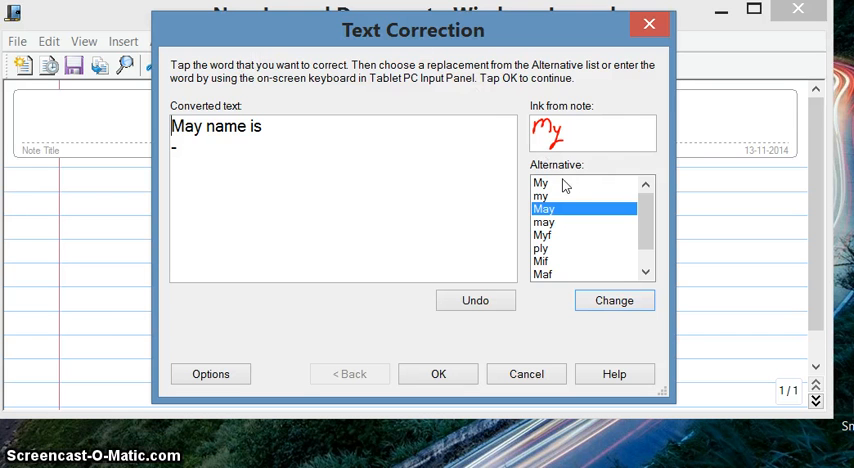
{"action": "left_click", "coordinate": [540, 182]}
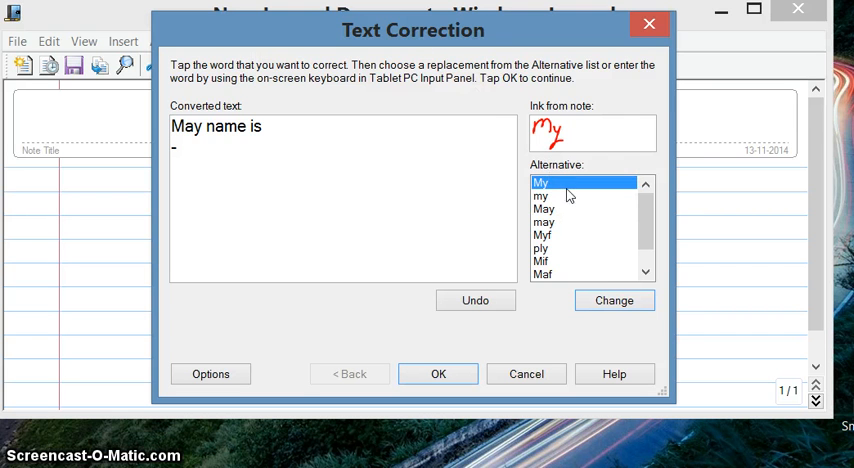
{"action": "left_click", "coordinate": [612, 300]}
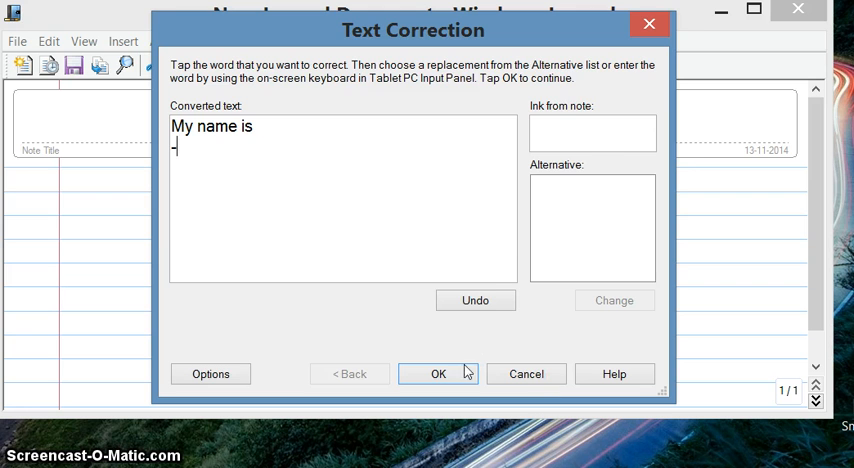
Accept 'My name is' and insert it as typed text in the same Journal note.
{"action": "left_click", "coordinate": [436, 372]}
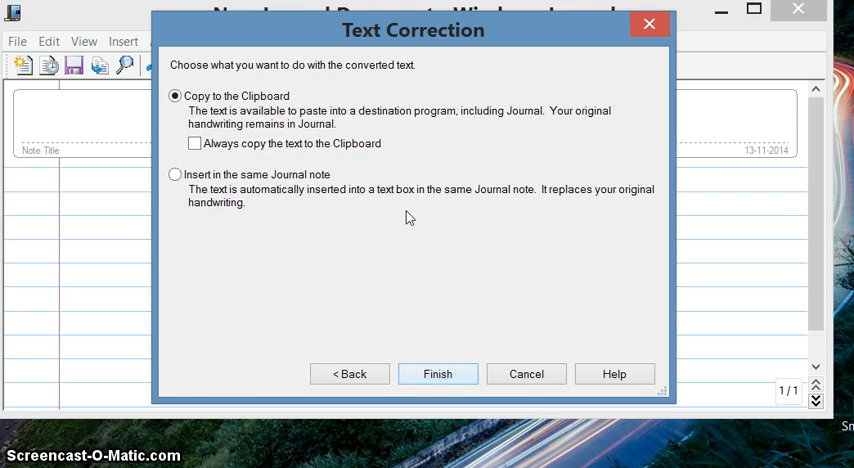
{"action": "mouse_move", "coordinate": [248, 80]}
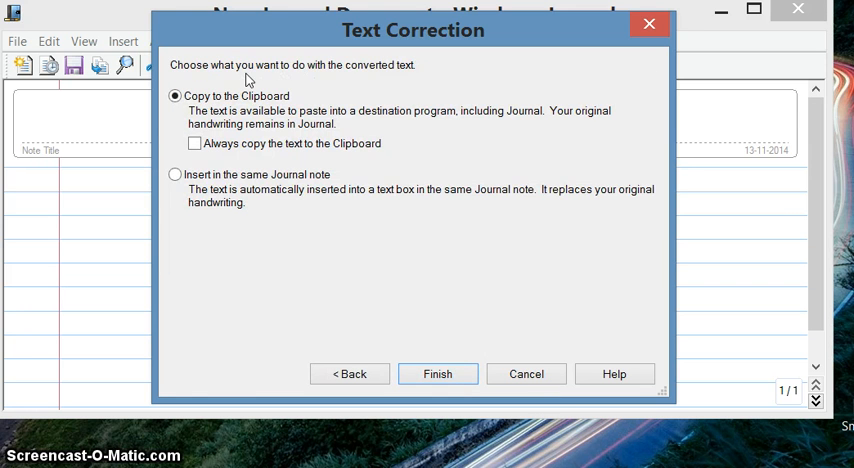
{"action": "mouse_move", "coordinate": [404, 96]}
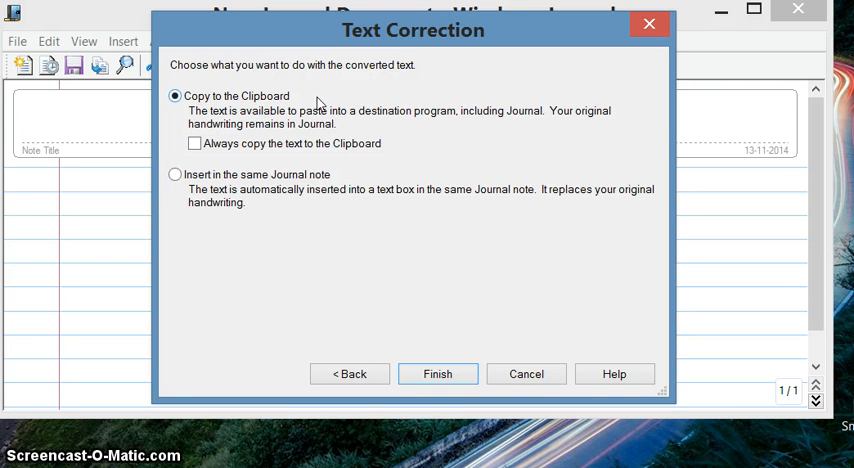
{"action": "mouse_move", "coordinate": [368, 292]}
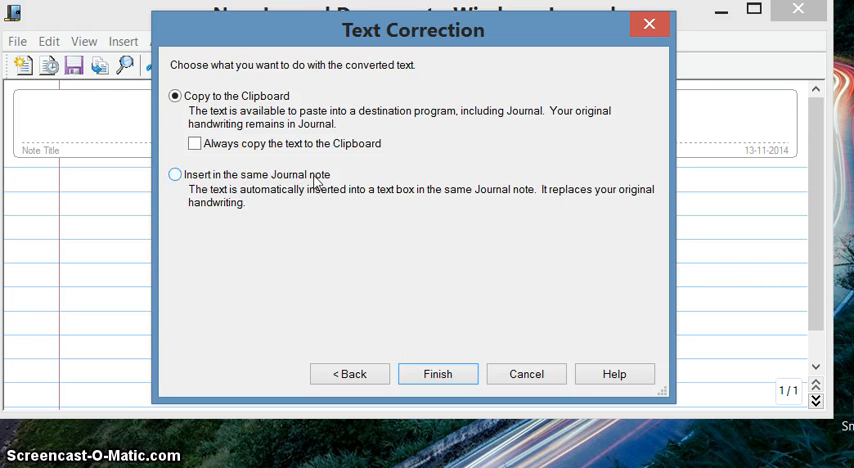
{"action": "mouse_move", "coordinate": [198, 208]}
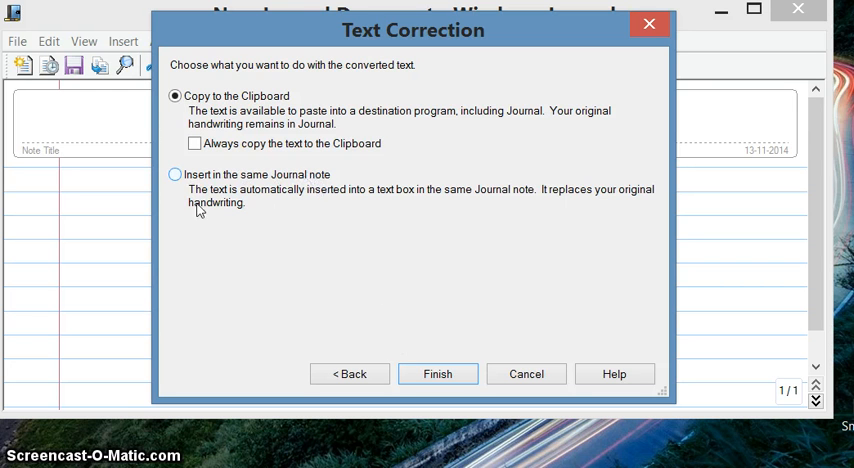
{"action": "left_click", "coordinate": [176, 174]}
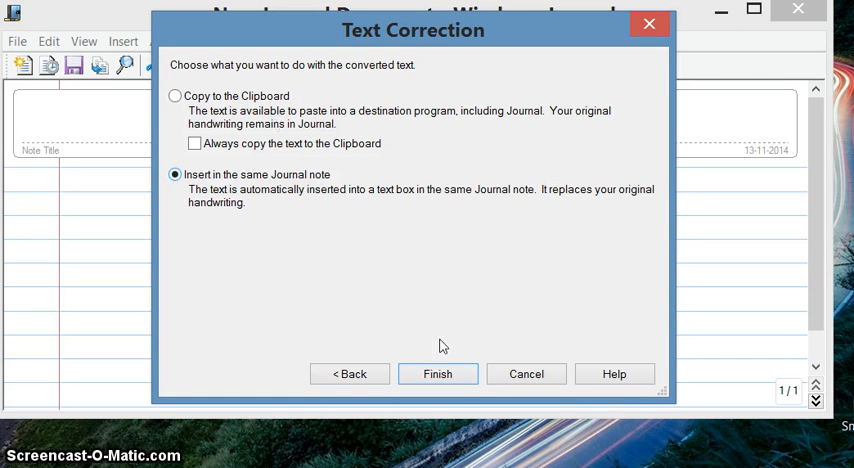
{"action": "left_click", "coordinate": [436, 372]}
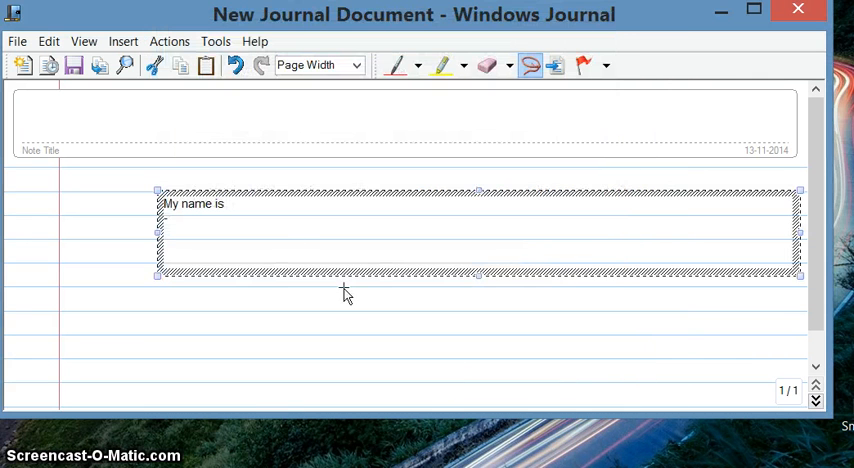
{"action": "mouse_move", "coordinate": [278, 282]}
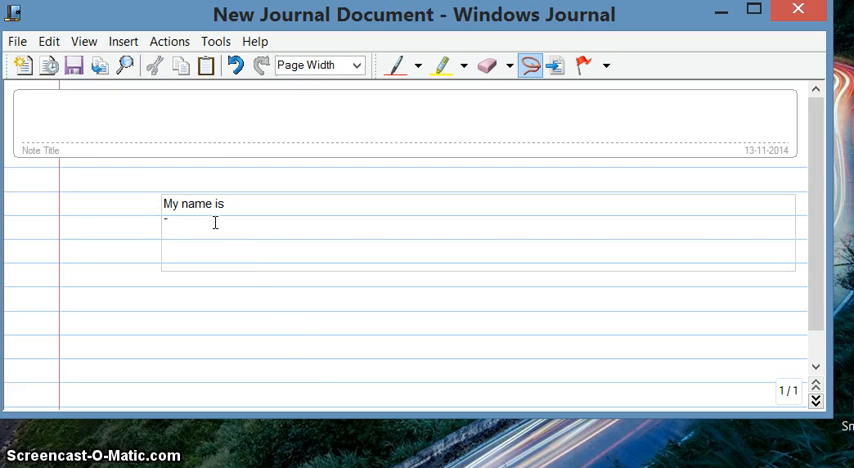
{"action": "mouse_move", "coordinate": [272, 284]}
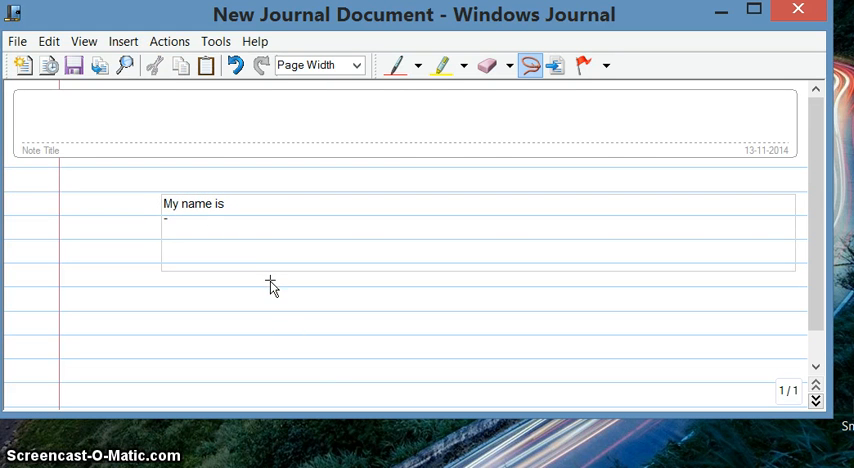
{"action": "mouse_move", "coordinate": [314, 320]}
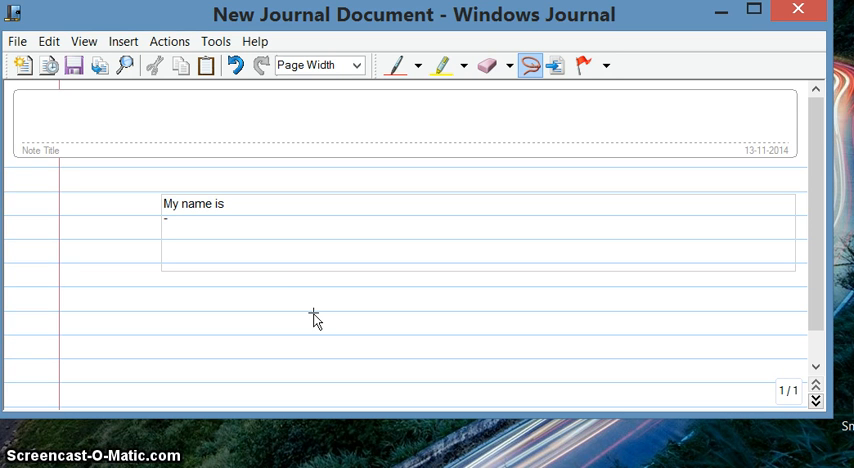